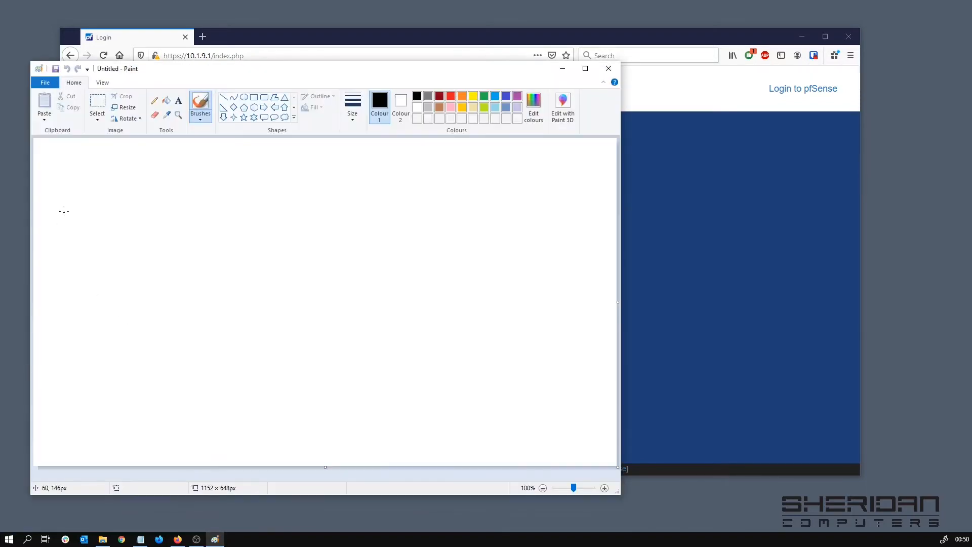
- Sketch a box with letters inside it at top-left and a wavy line across the right side
{"action": "left_click_drag", "start_coordinate": [48, 190], "coordinate": [150, 187]}
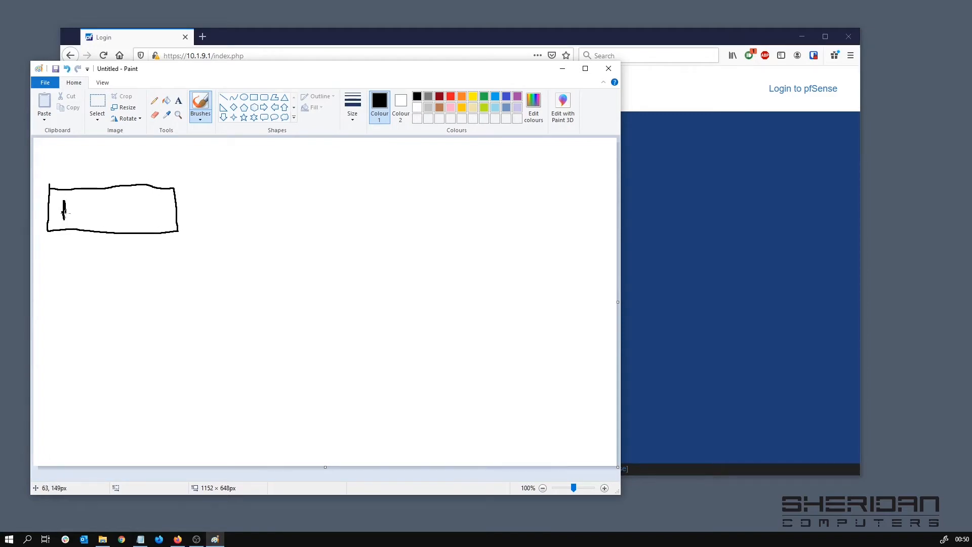
{"action": "left_click_drag", "start_coordinate": [65, 205], "coordinate": [90, 204]}
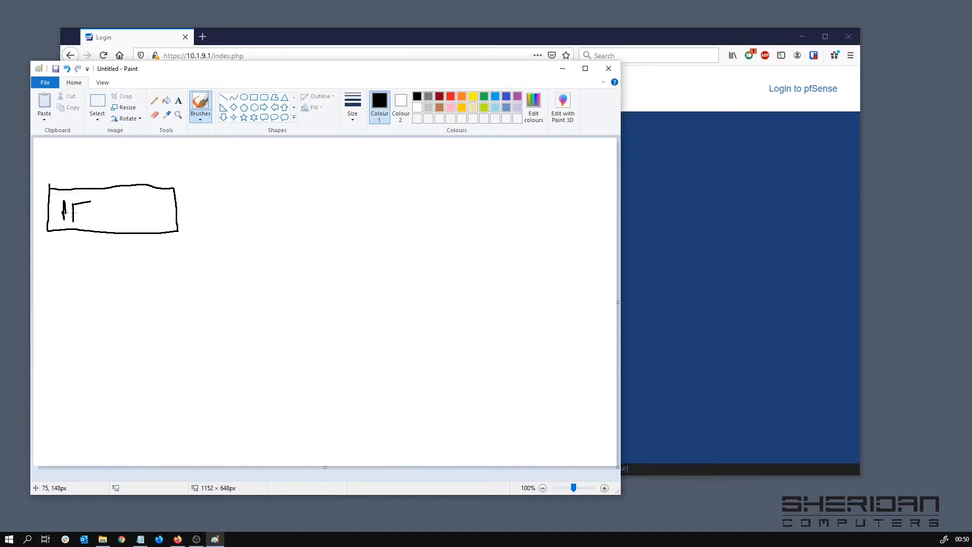
{"action": "left_click_drag", "start_coordinate": [73, 206], "coordinate": [84, 206]}
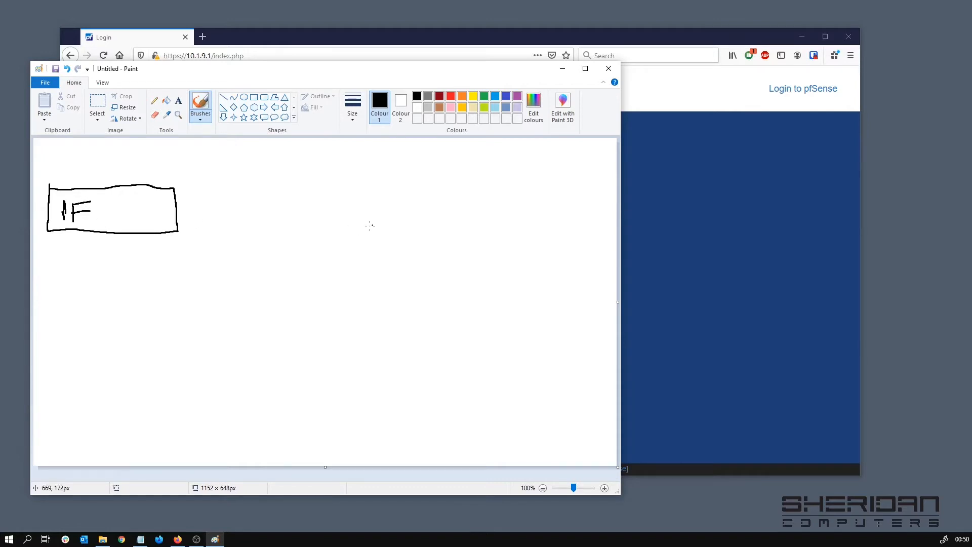
{"action": "left_click_drag", "start_coordinate": [358, 214], "coordinate": [615, 263]}
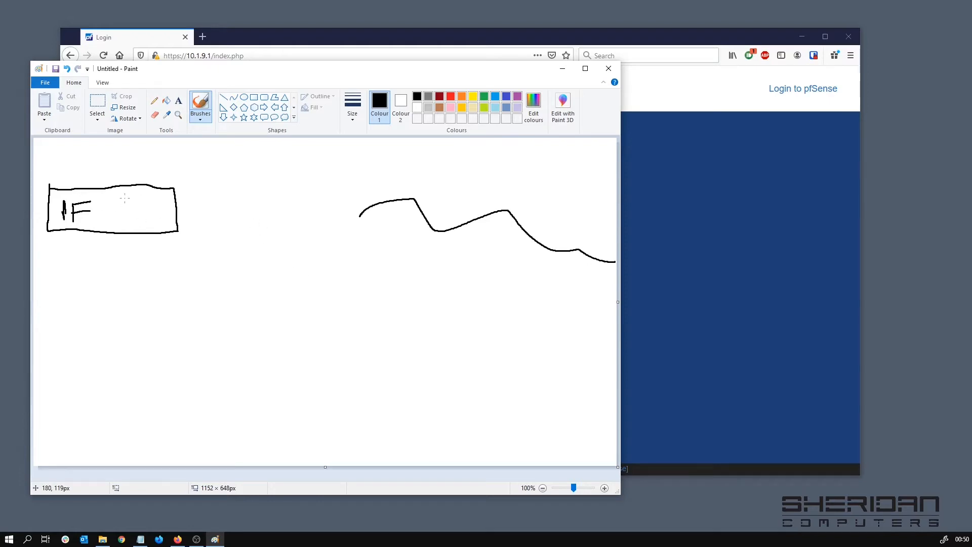
{"action": "mouse_move", "coordinate": [112, 198]}
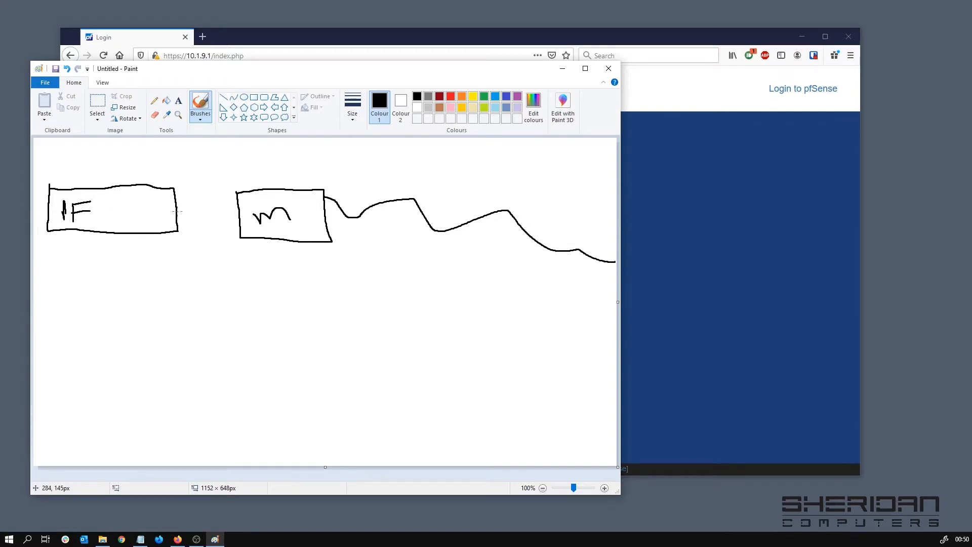
- Draw a straight line connecting the two boxes
{"action": "left_click_drag", "start_coordinate": [181, 211], "coordinate": [236, 212]}
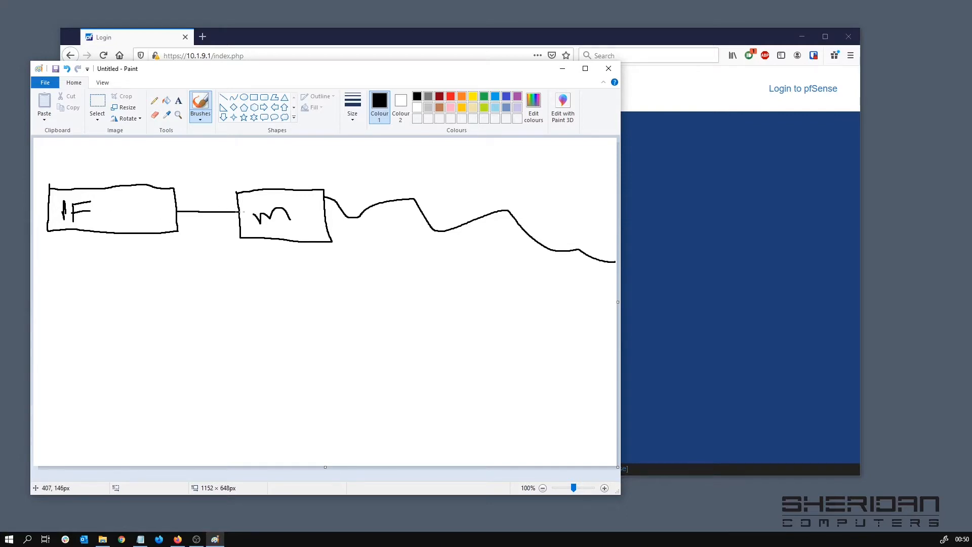
{"action": "mouse_move", "coordinate": [128, 197]}
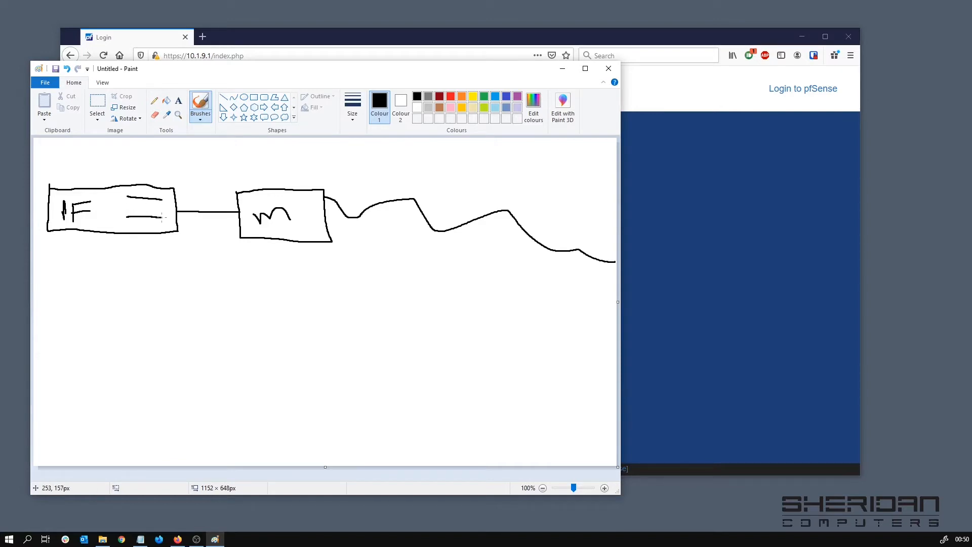
{"action": "mouse_move", "coordinate": [251, 201]}
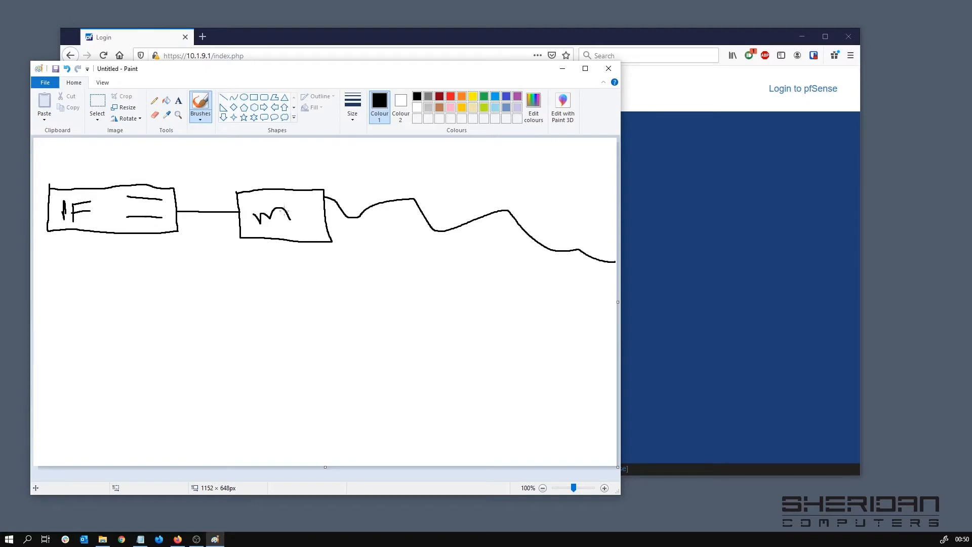
{"action": "mouse_move", "coordinate": [158, 249]}
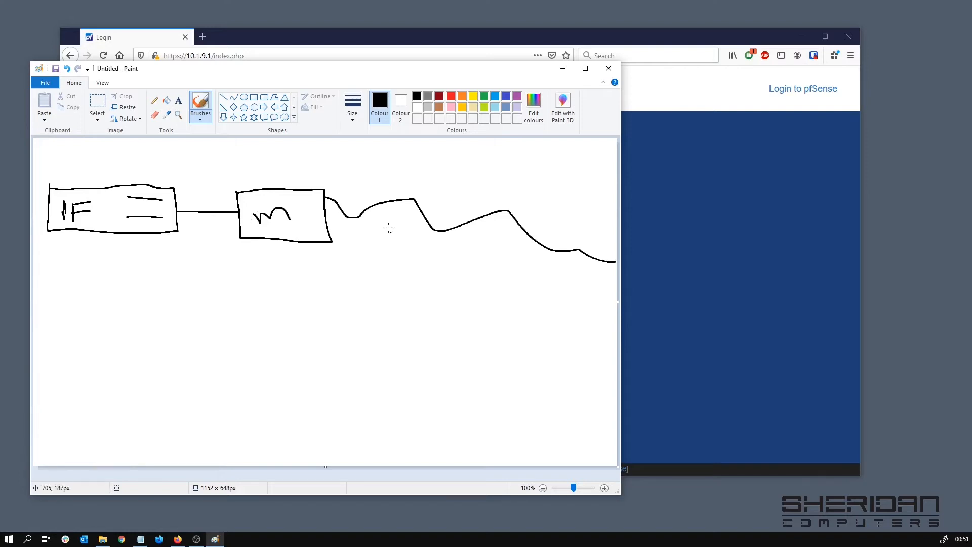
{"action": "mouse_move", "coordinate": [437, 192]}
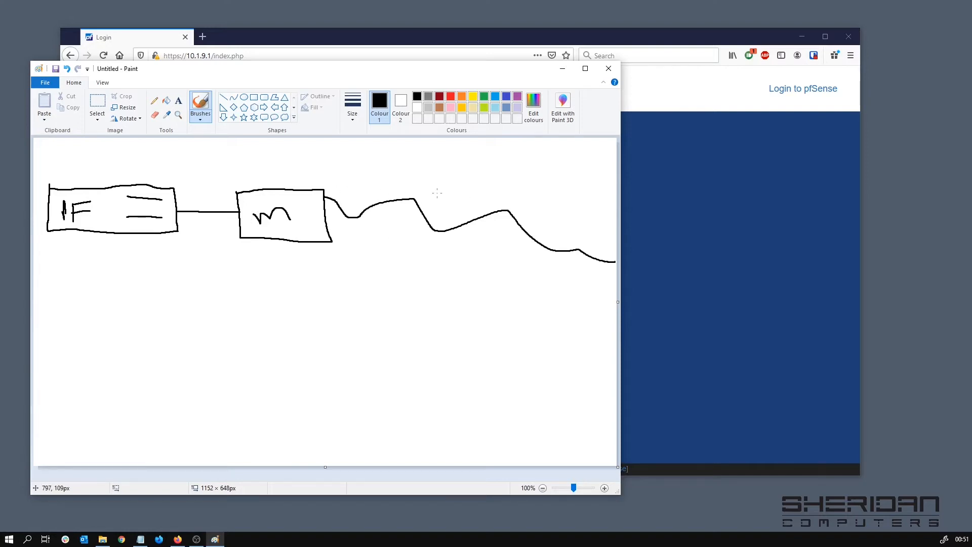
{"action": "mouse_move", "coordinate": [289, 196]}
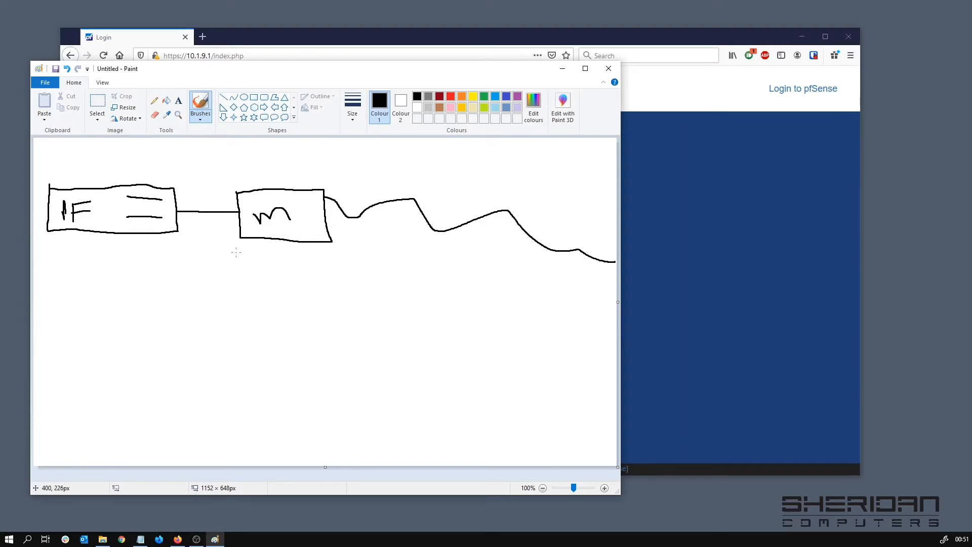
{"action": "mouse_move", "coordinate": [321, 184]}
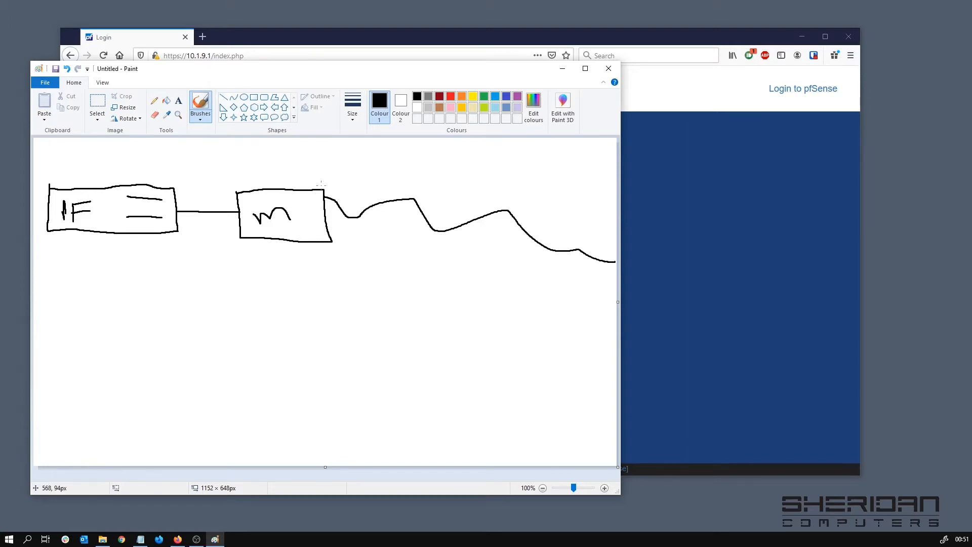
{"action": "mouse_move", "coordinate": [273, 209]}
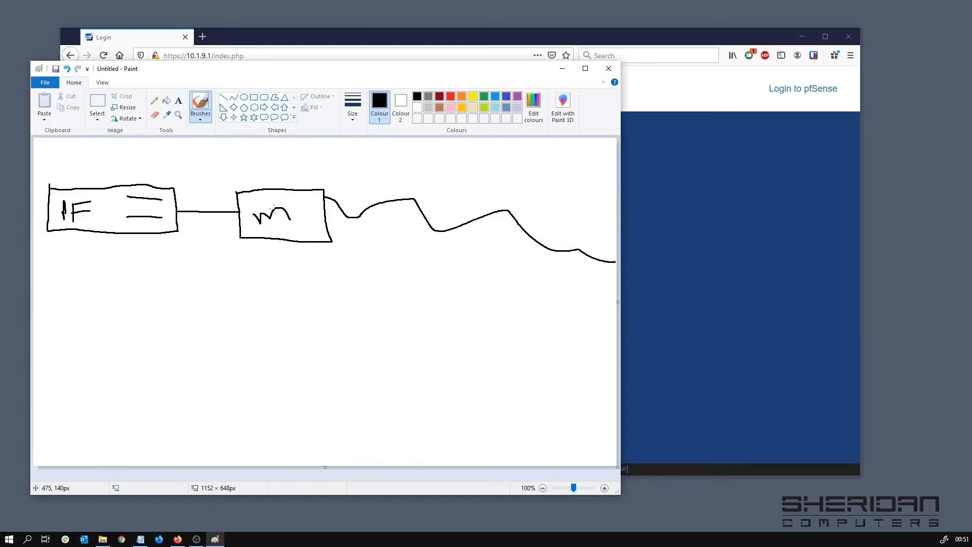
- Scribble zigzags over the second box and close Paint, bringing up the save prompt
{"action": "left_click_drag", "start_coordinate": [254, 187], "coordinate": [328, 249]}
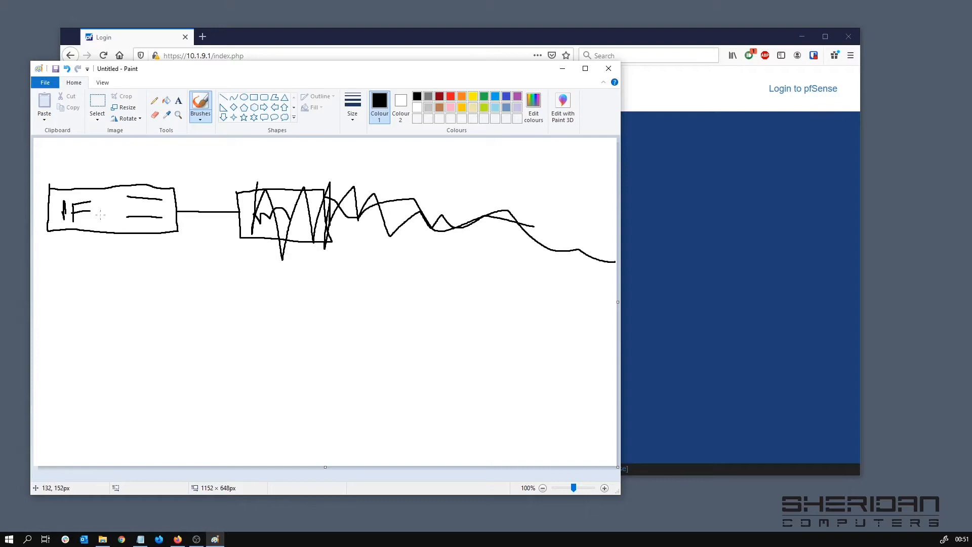
{"action": "mouse_move", "coordinate": [173, 249]}
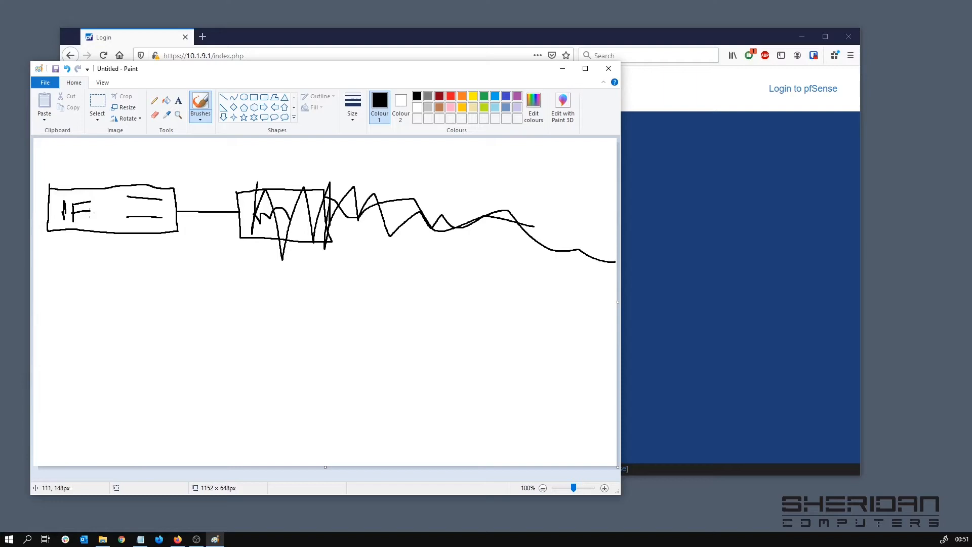
{"action": "mouse_move", "coordinate": [609, 68]}
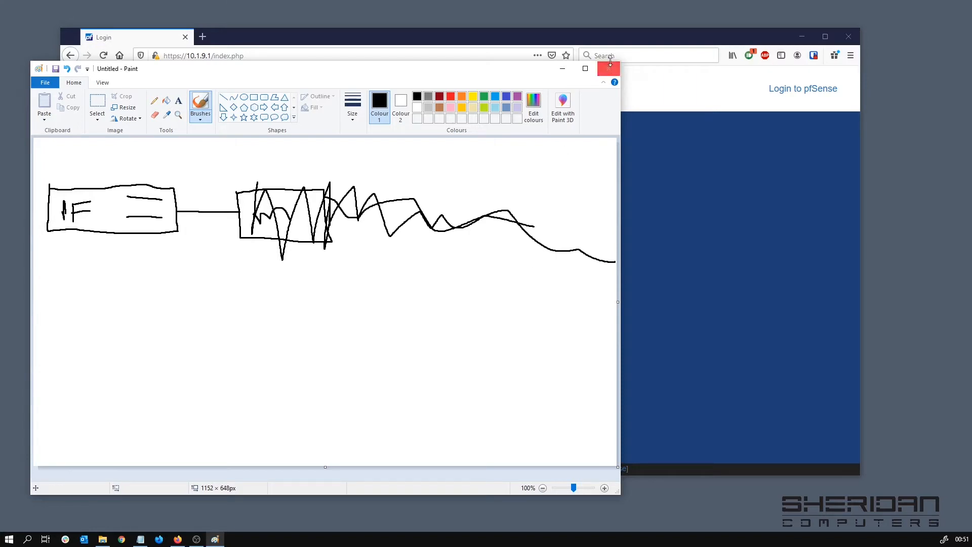
{"action": "left_click", "coordinate": [609, 67]}
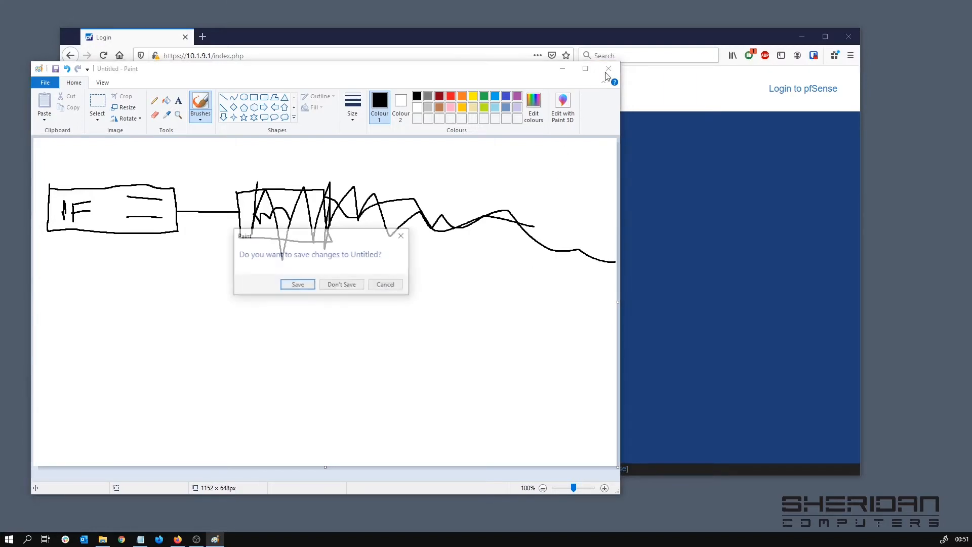
- Discard the sketch without saving, returning to the pfSense sign-in page
{"action": "left_click", "coordinate": [341, 284]}
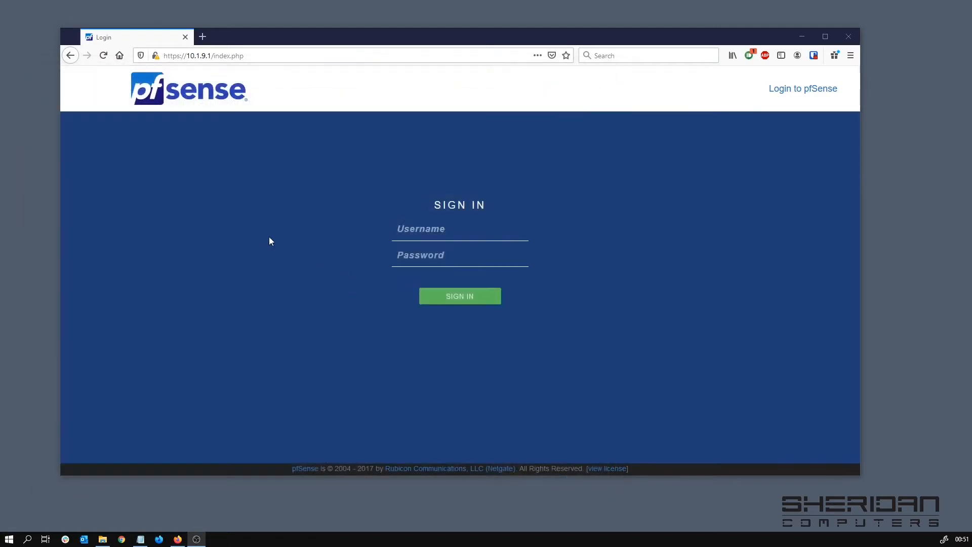
{"action": "mouse_move", "coordinate": [234, 226]}
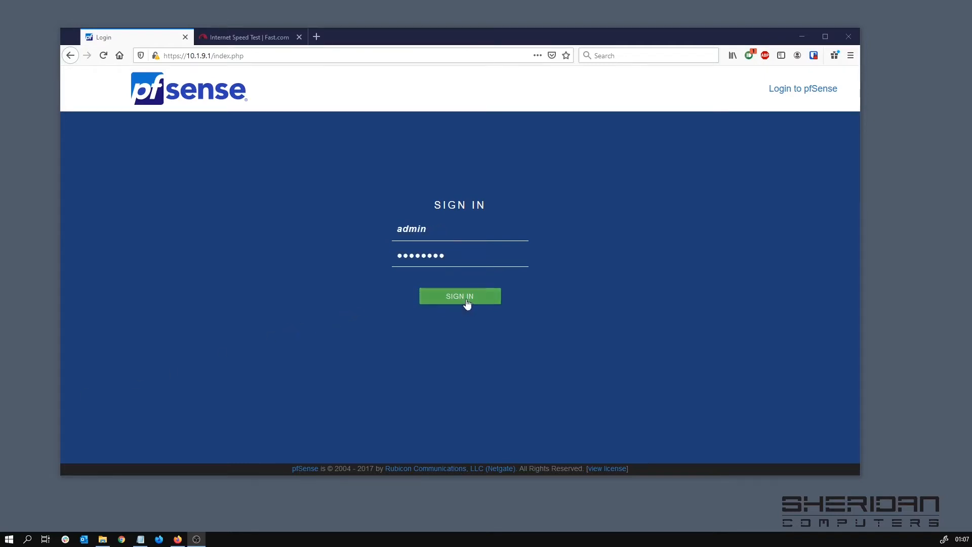
- Sign in to pfSense and go to Interfaces > WAN
{"action": "left_click", "coordinate": [460, 296]}
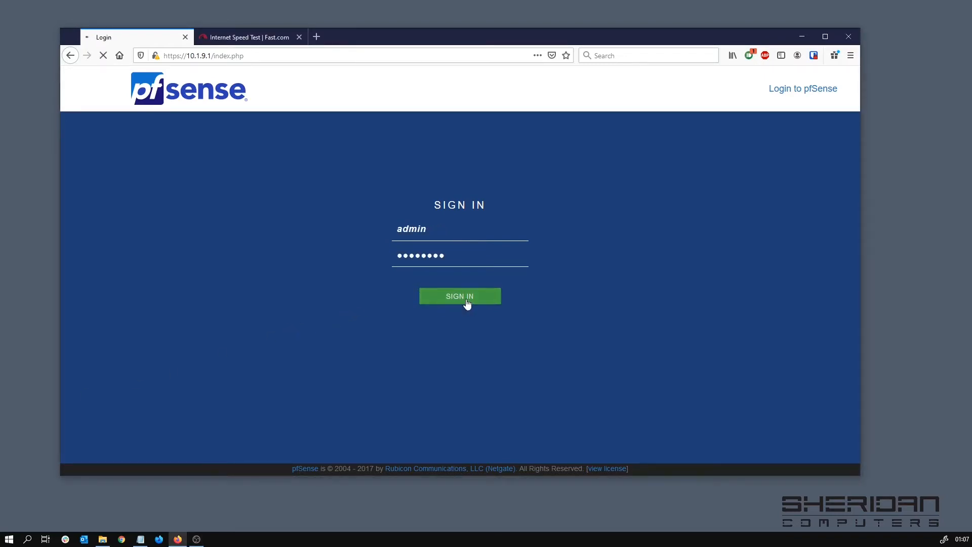
{"action": "left_click", "coordinate": [459, 296]}
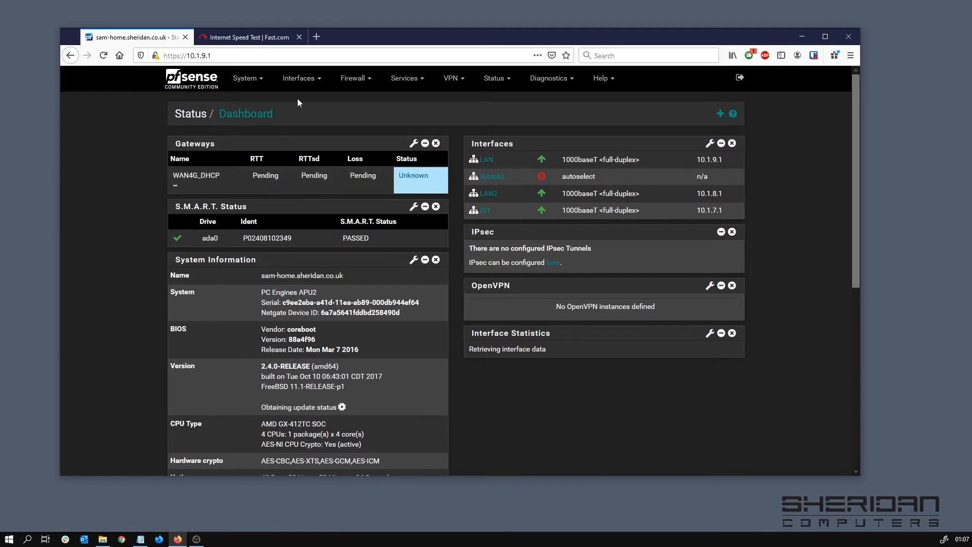
{"action": "left_click", "coordinate": [298, 78]}
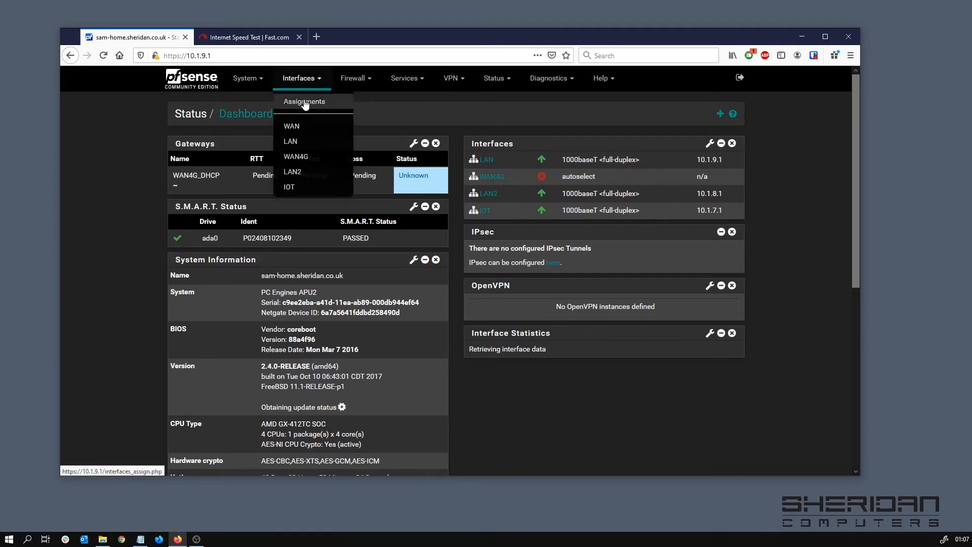
{"action": "left_click", "coordinate": [291, 125]}
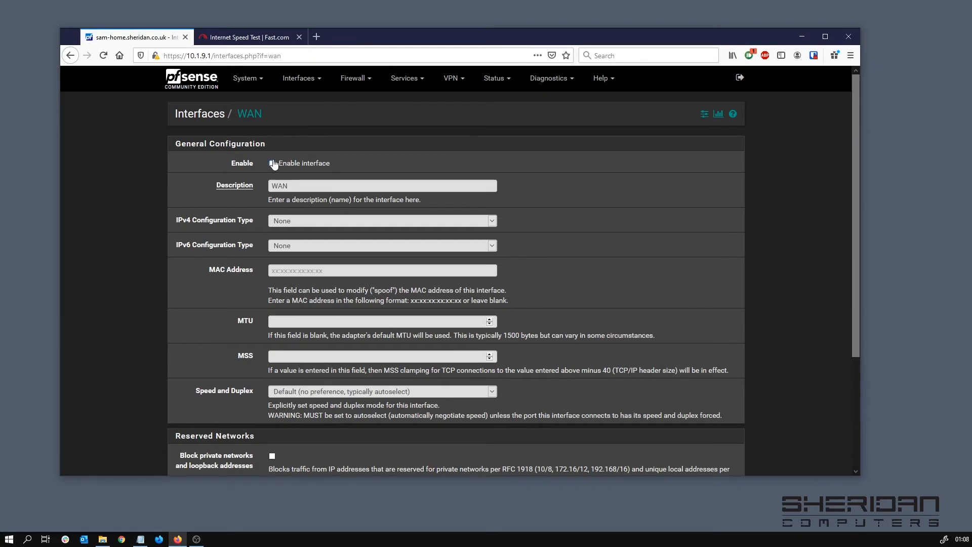
- Enable the WAN interface, set IPv4 type to PPPoE and MTU to 1492
{"action": "left_click", "coordinate": [271, 163]}
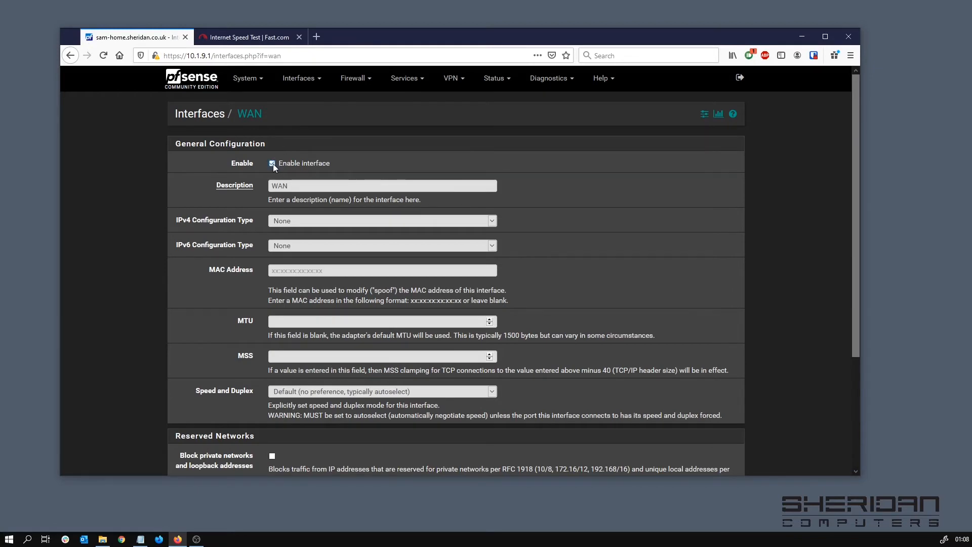
{"action": "left_click", "coordinate": [271, 163]}
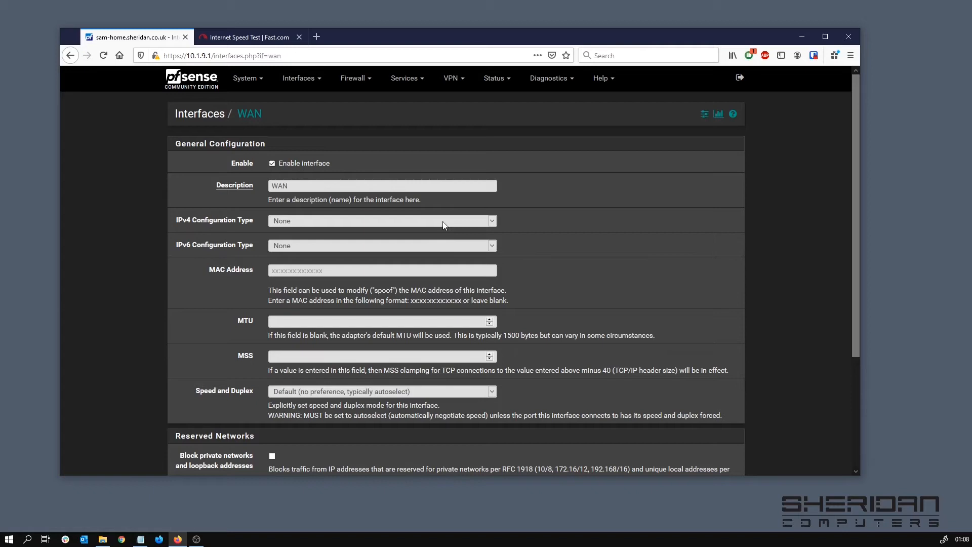
{"action": "left_click", "coordinate": [382, 220]}
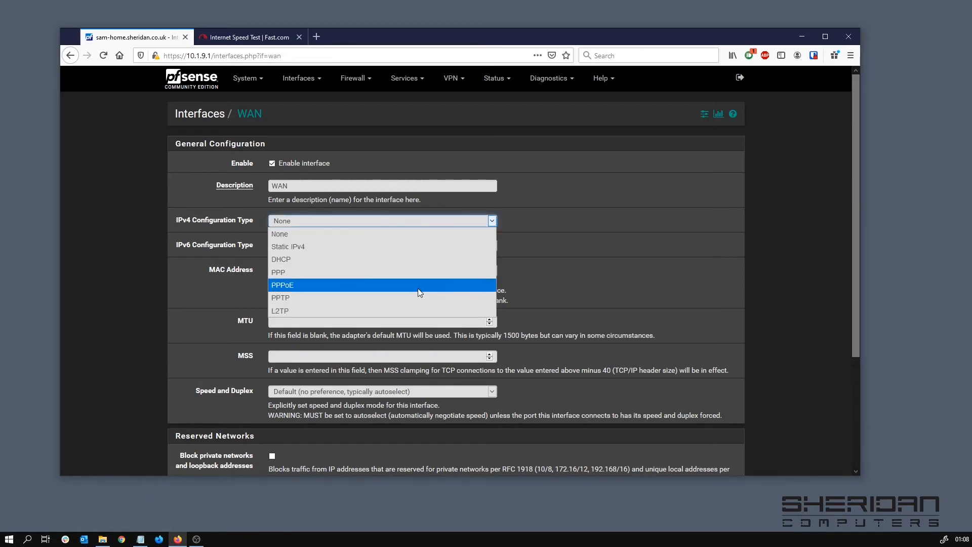
{"action": "left_click", "coordinate": [283, 284]}
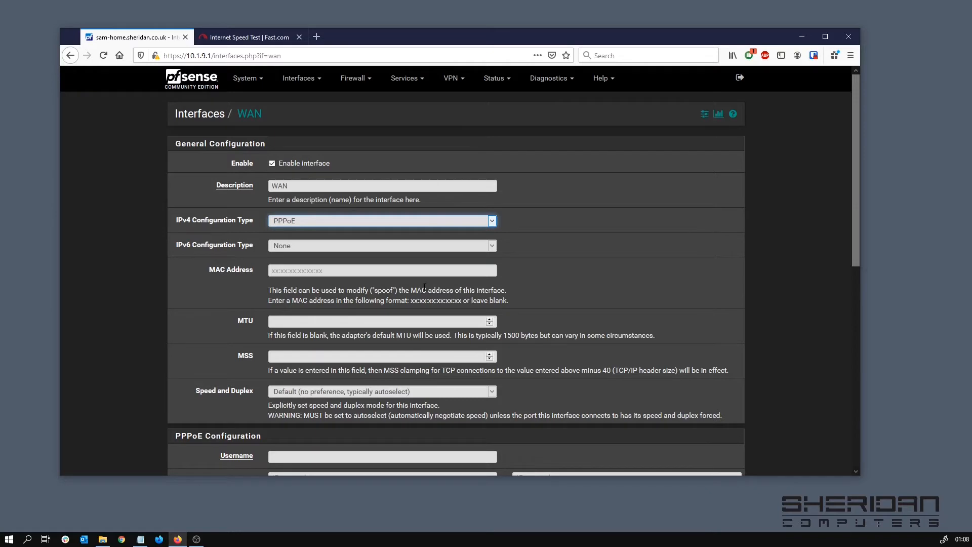
{"action": "mouse_move", "coordinate": [506, 280]}
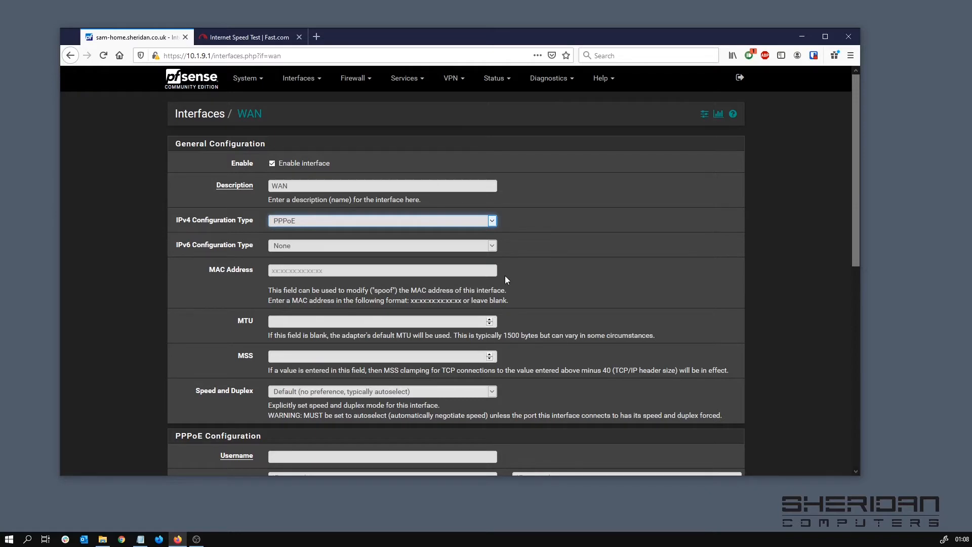
{"action": "mouse_move", "coordinate": [509, 276]}
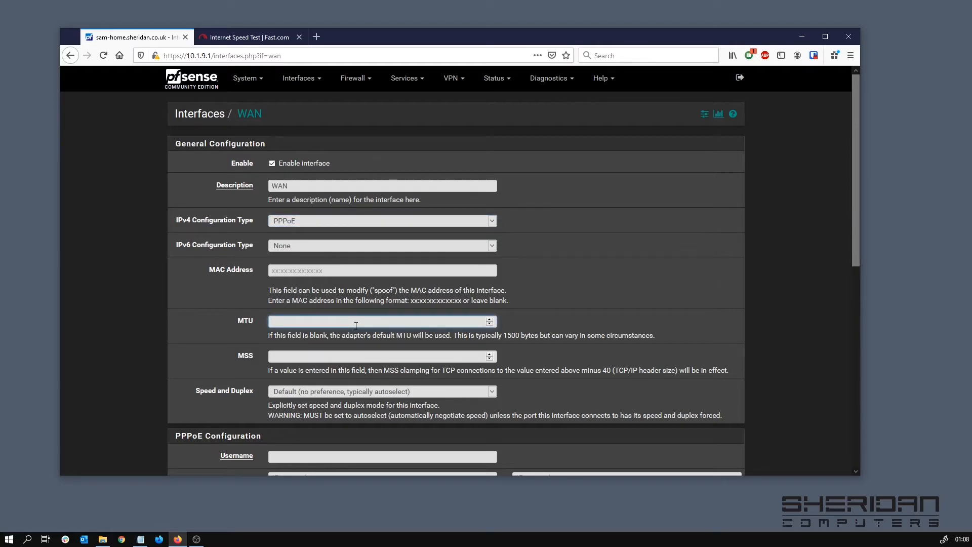
{"action": "type", "text": "1492"}
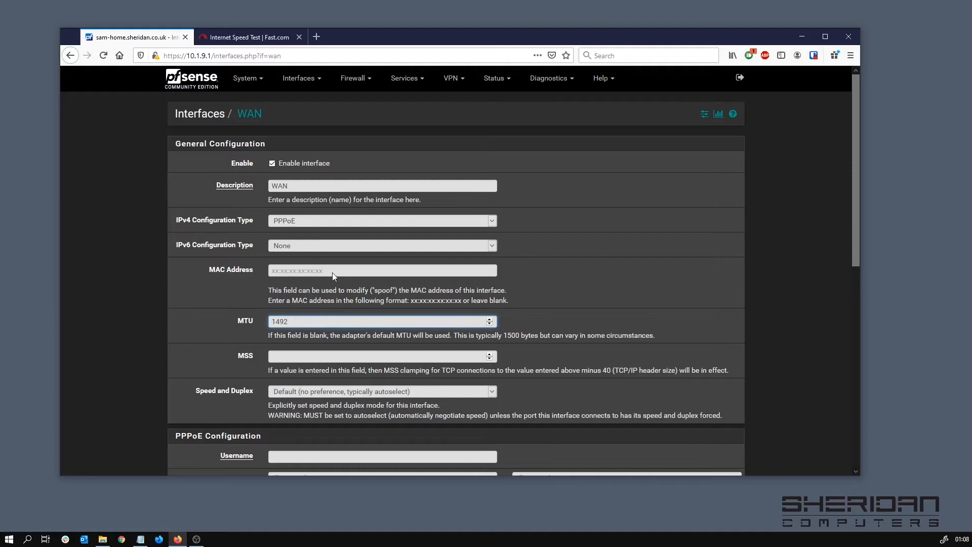
{"action": "mouse_move", "coordinate": [537, 315]}
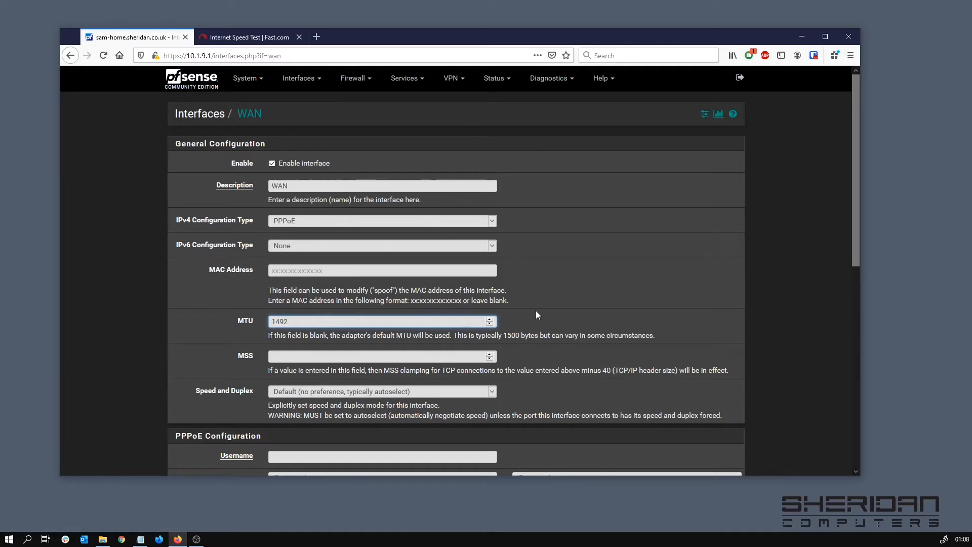
- Enter the PPPoE password, name the service BT and enable dial-on-demand mode
{"action": "scroll", "scroll_direction": "down", "scroll_amount": 3}
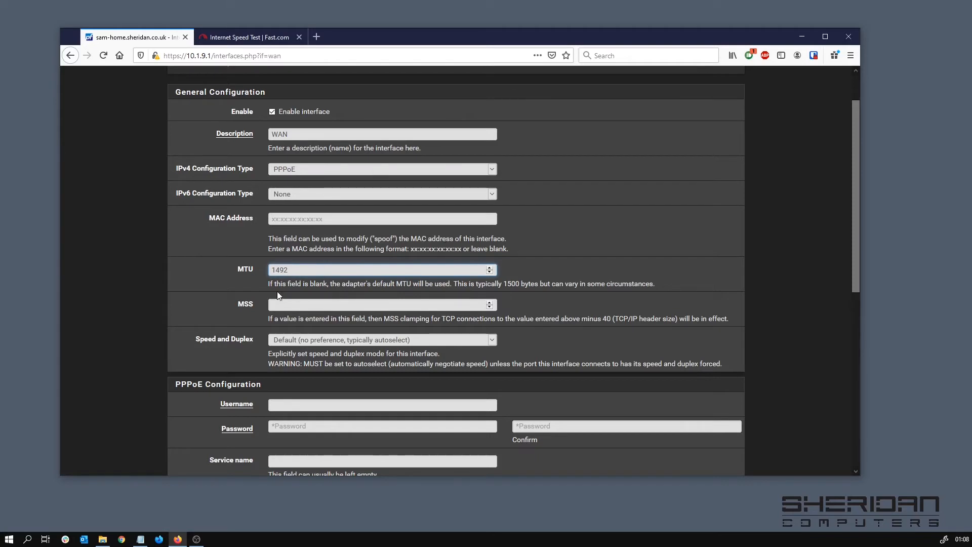
{"action": "scroll", "scroll_direction": "down", "scroll_amount": 3}
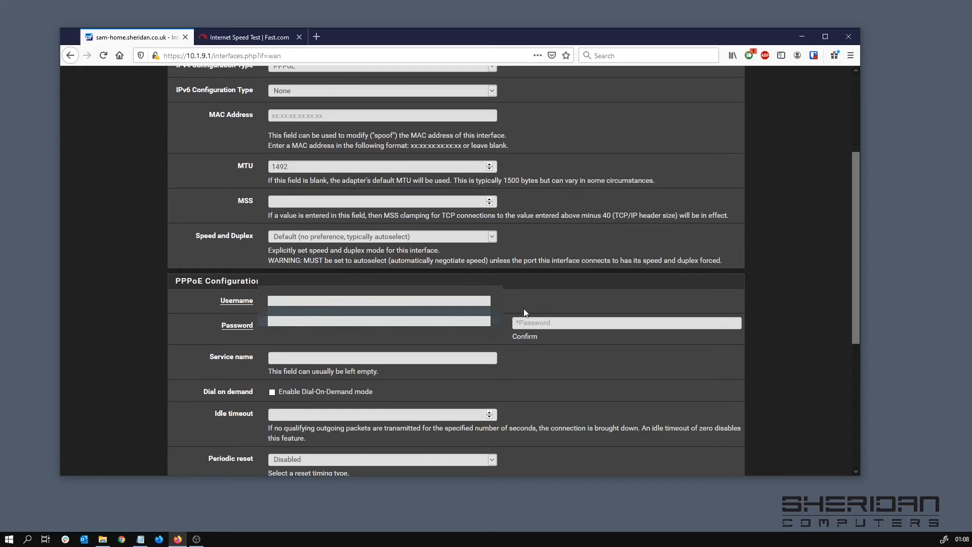
{"action": "type", "text": "password"}
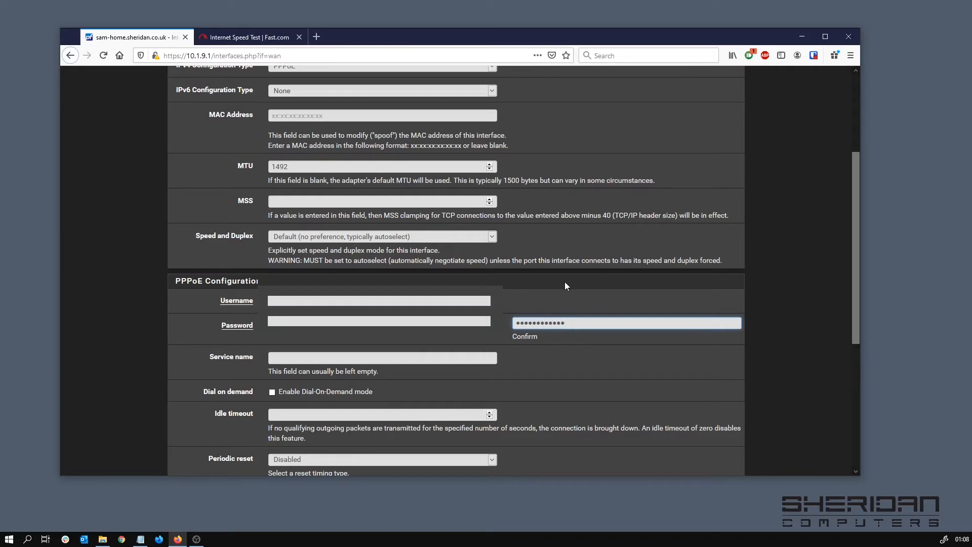
{"action": "left_click", "coordinate": [382, 358]}
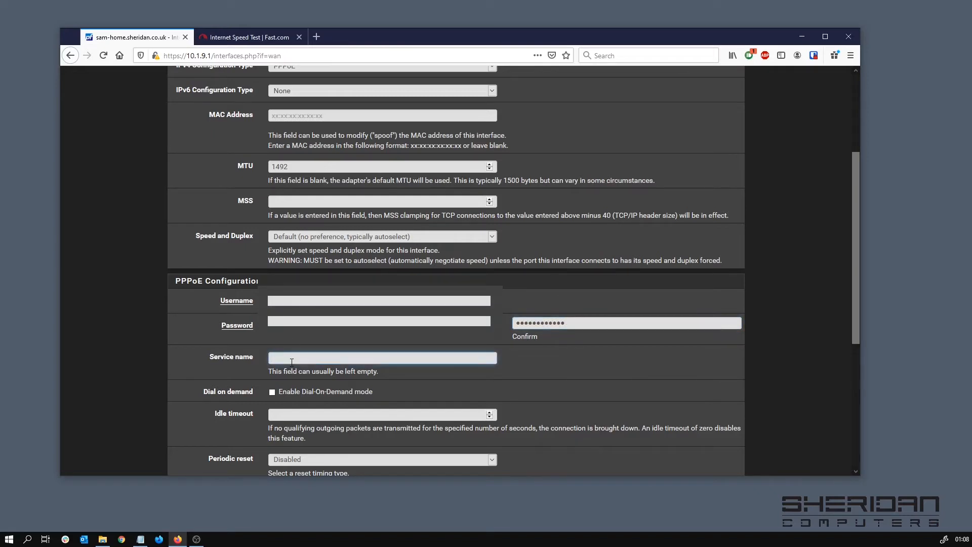
{"action": "type", "text": "BT"}
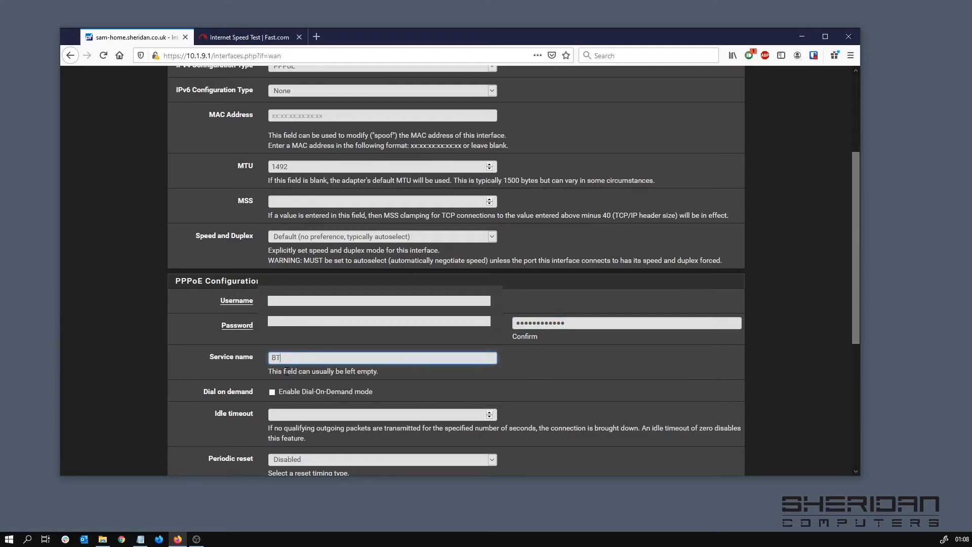
{"action": "left_click", "coordinate": [271, 391]}
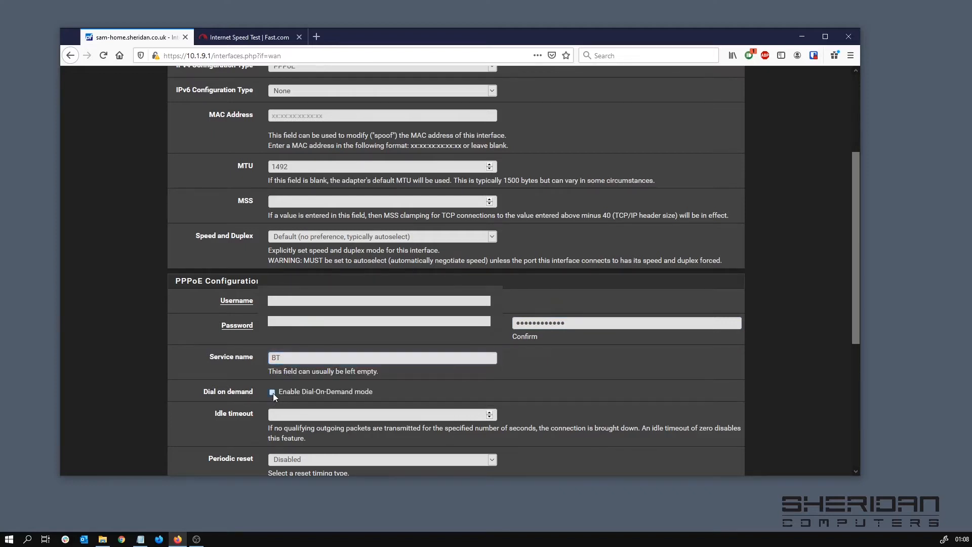
- Set idle timeout to 0, block private and bogon networks, and save the WAN settings
{"action": "scroll", "scroll_direction": "down", "scroll_amount": 3}
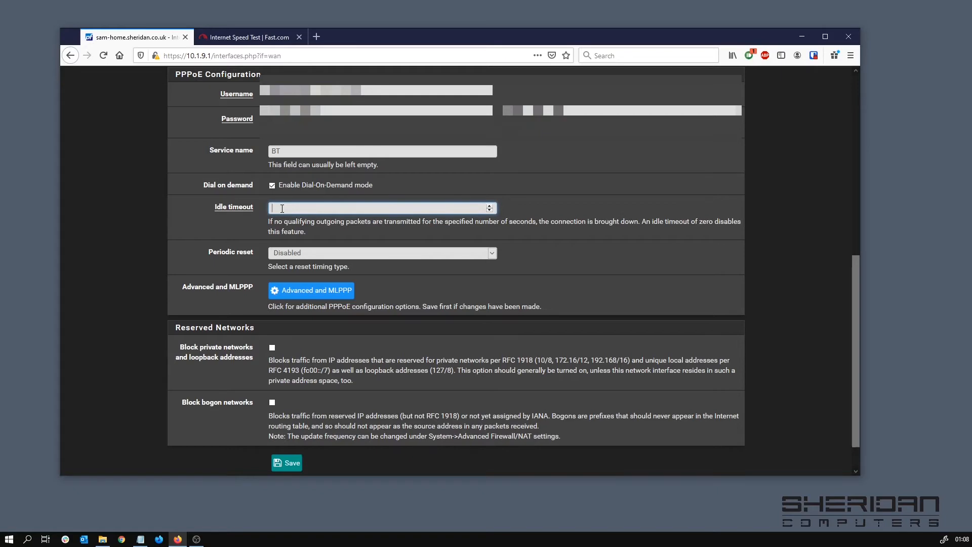
{"action": "type", "text": "0"}
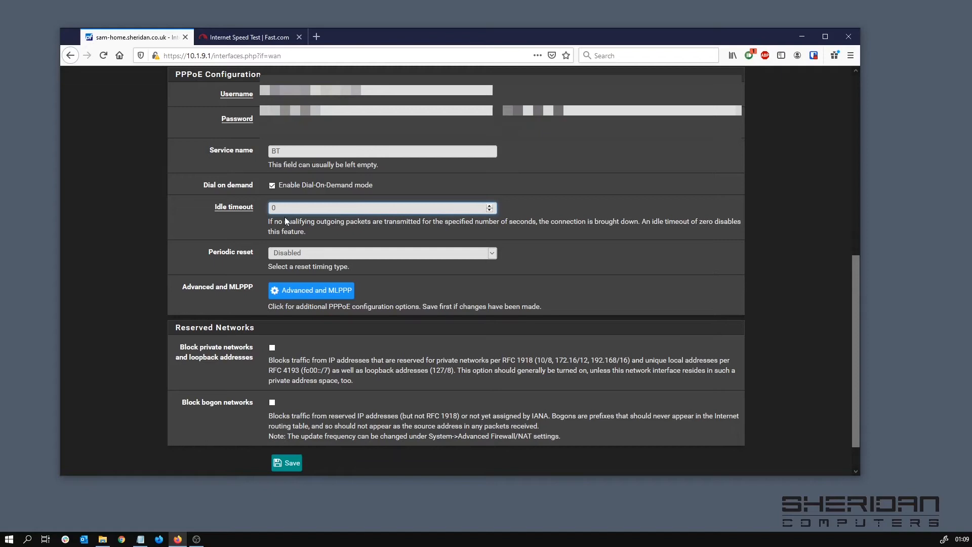
{"action": "mouse_move", "coordinate": [202, 241]}
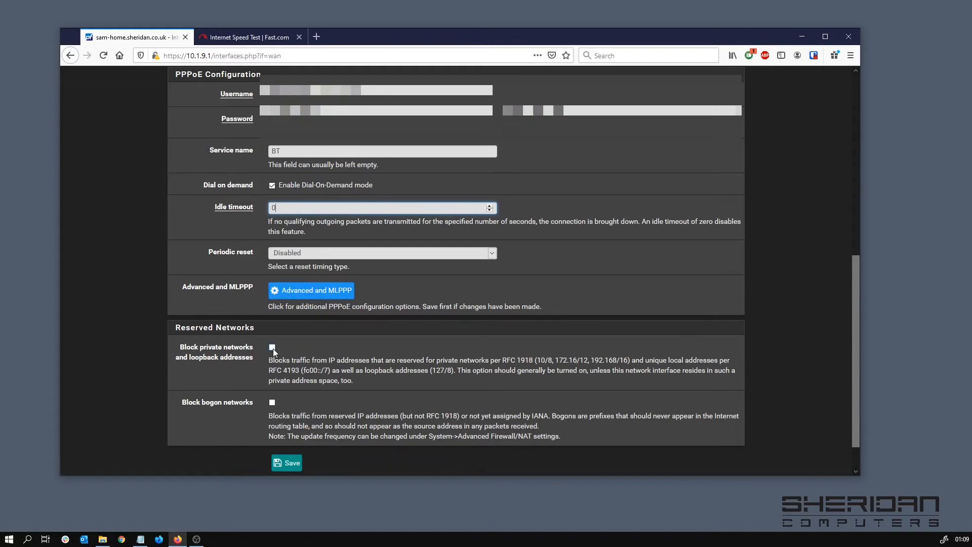
{"action": "left_click", "coordinate": [272, 347]}
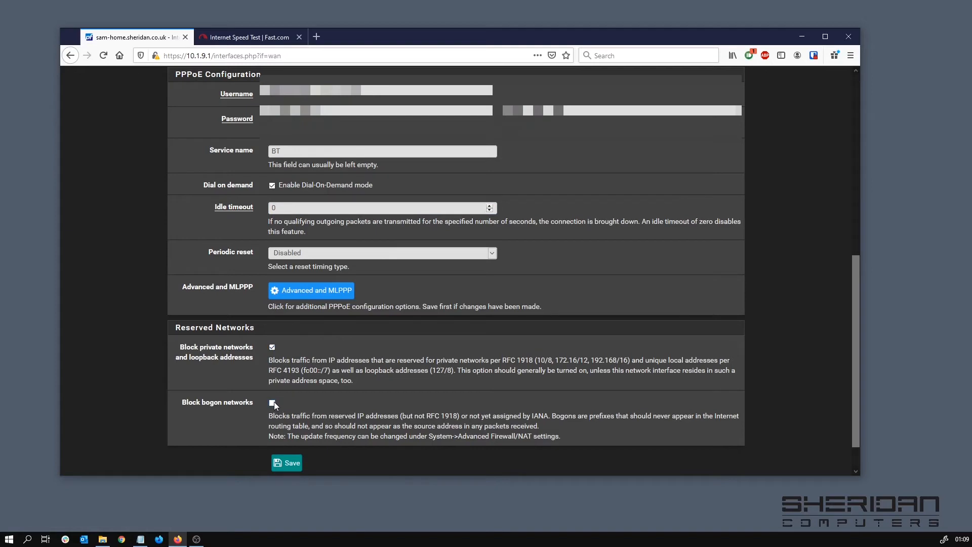
{"action": "left_click", "coordinate": [272, 402]}
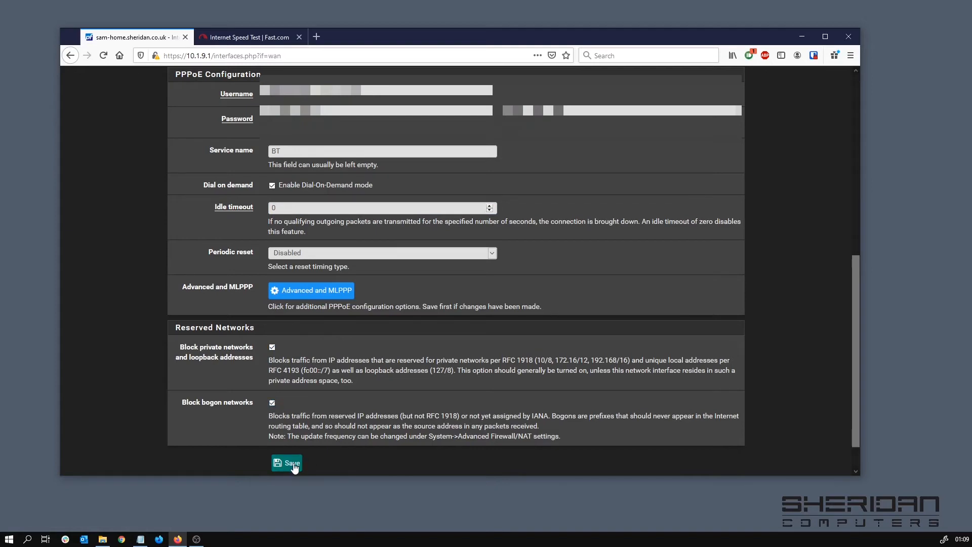
{"action": "left_click", "coordinate": [287, 463]}
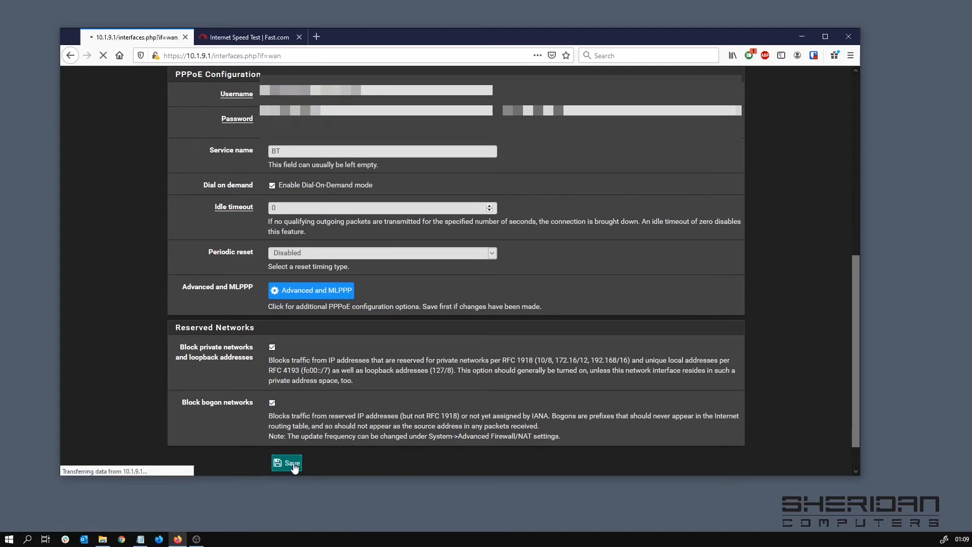
{"action": "left_click", "coordinate": [287, 463]}
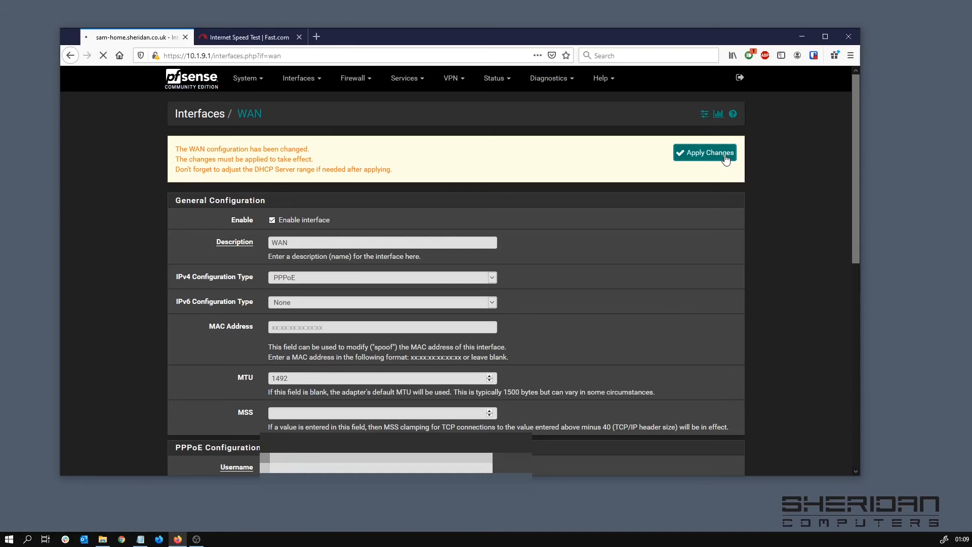
- Apply the pending WAN changes and switch to the Fast.com speed test tab
{"action": "left_click", "coordinate": [705, 153]}
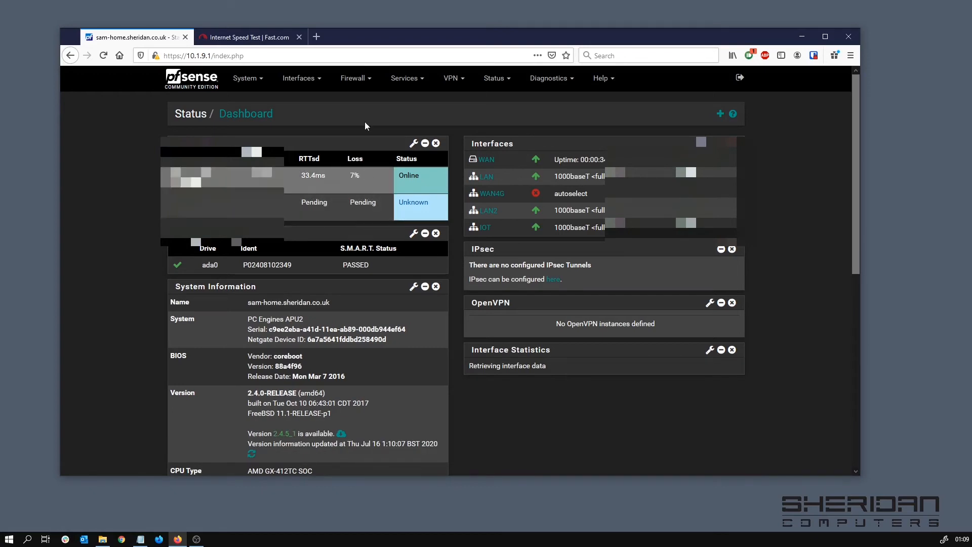
{"action": "left_click", "coordinate": [248, 37]}
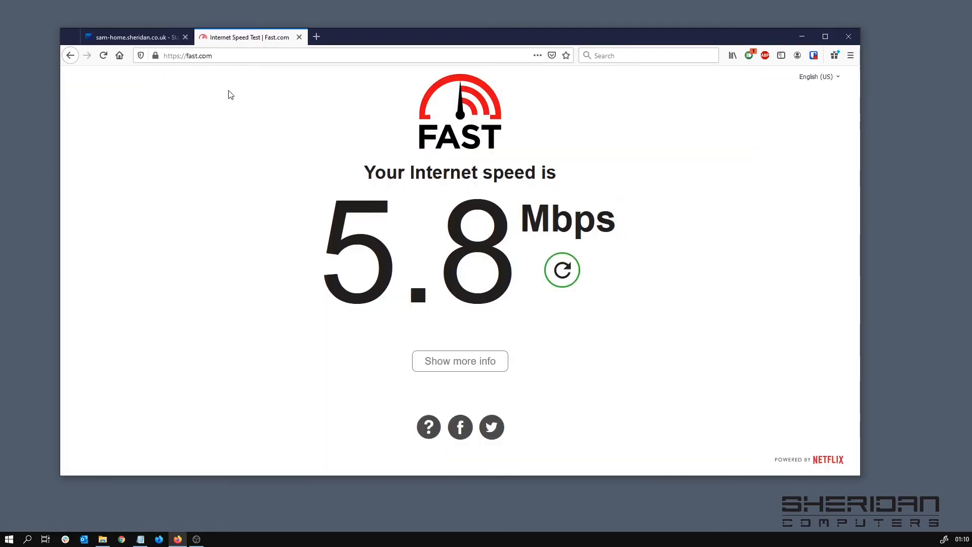
- Rerun the Fast.com speed test to verify the PPPoE connection
{"action": "left_click", "coordinate": [562, 270]}
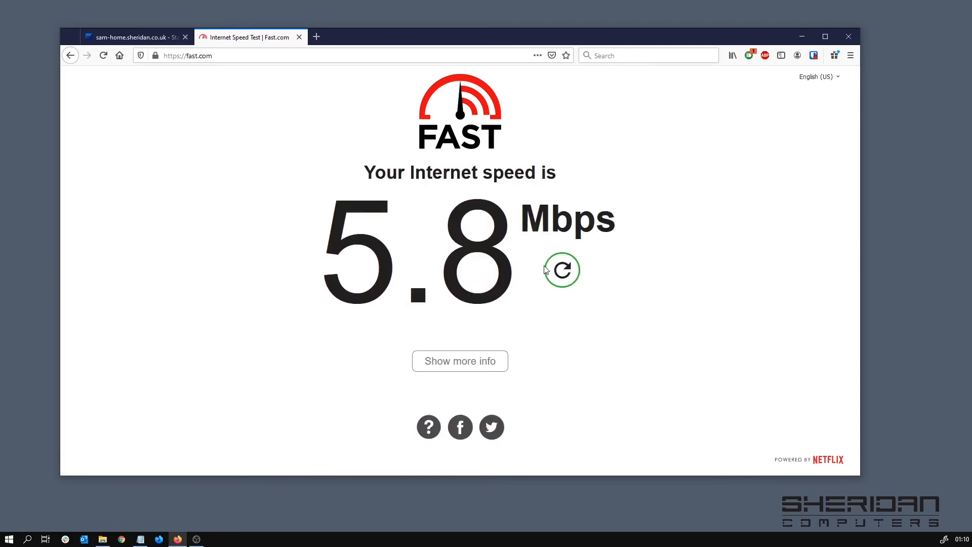
{"action": "mouse_move", "coordinate": [368, 101]}
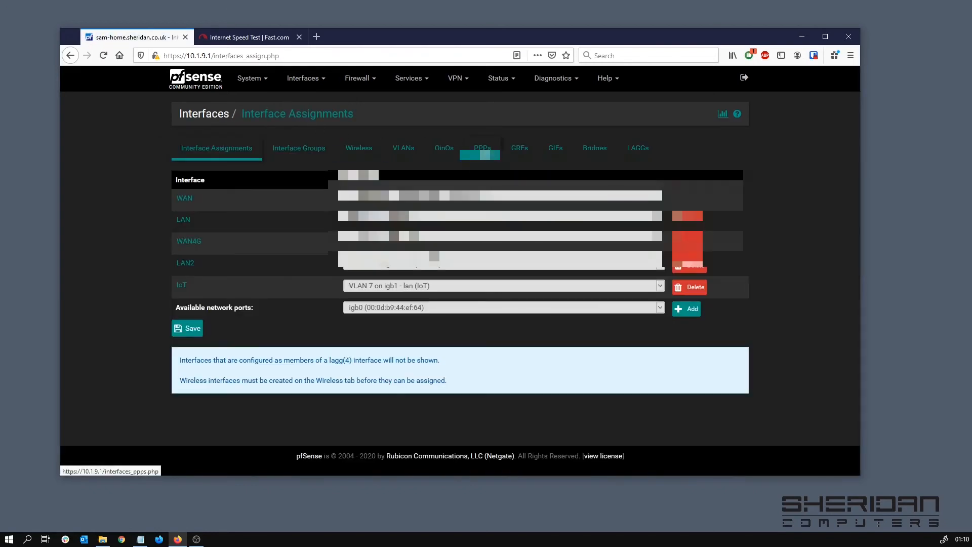
- Edit the pppoe0 PPP interface and review its link and dial-on-demand settings
{"action": "left_click", "coordinate": [482, 148]}
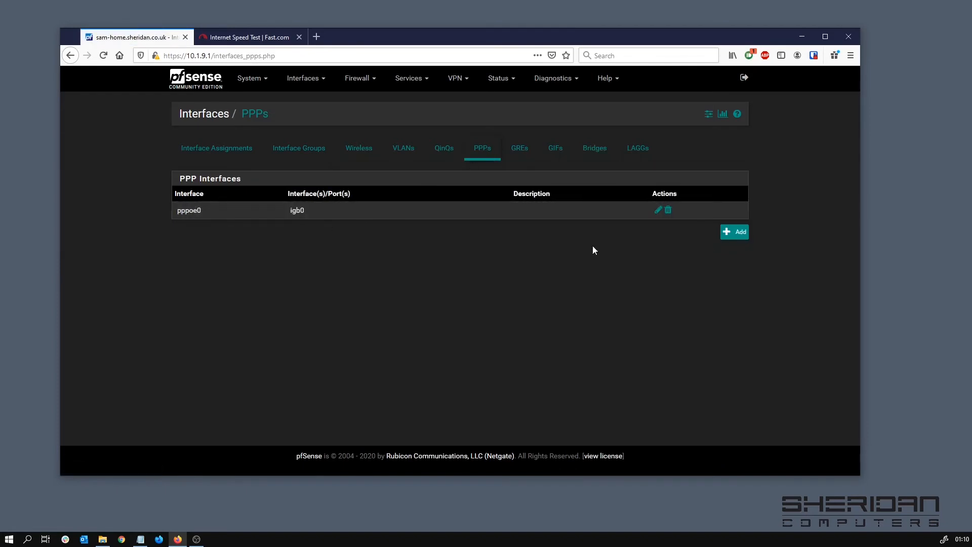
{"action": "left_click", "coordinate": [659, 210]}
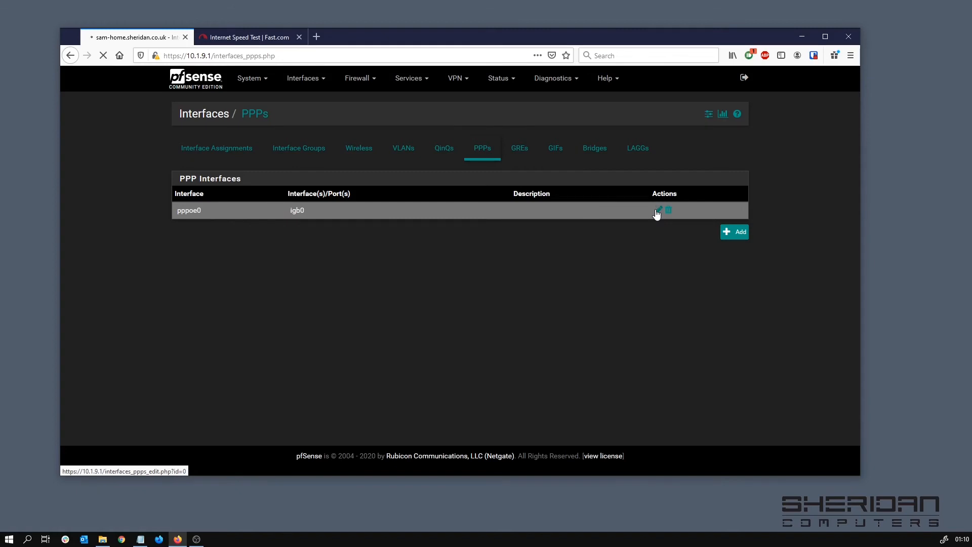
{"action": "left_click", "coordinate": [659, 211]}
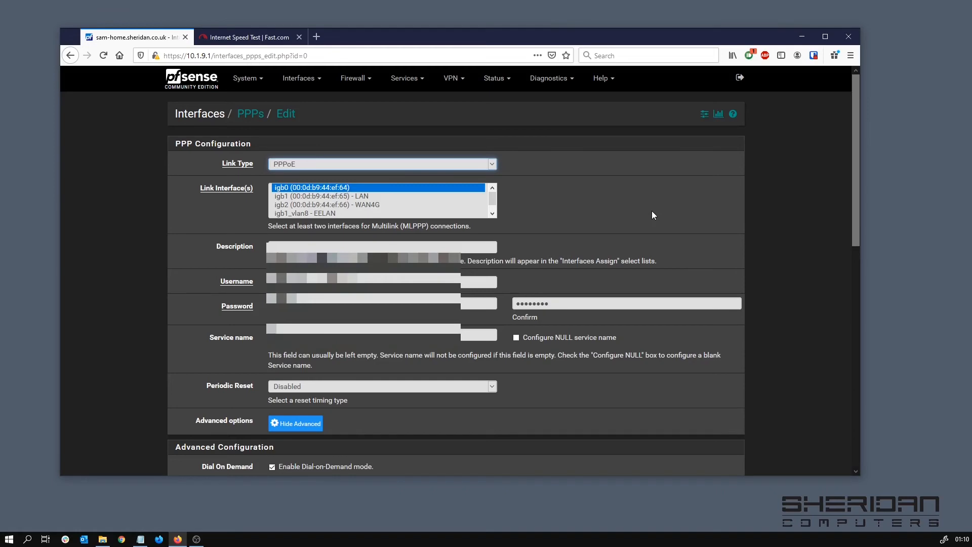
{"action": "scroll", "scroll_direction": "down", "scroll_amount": 3}
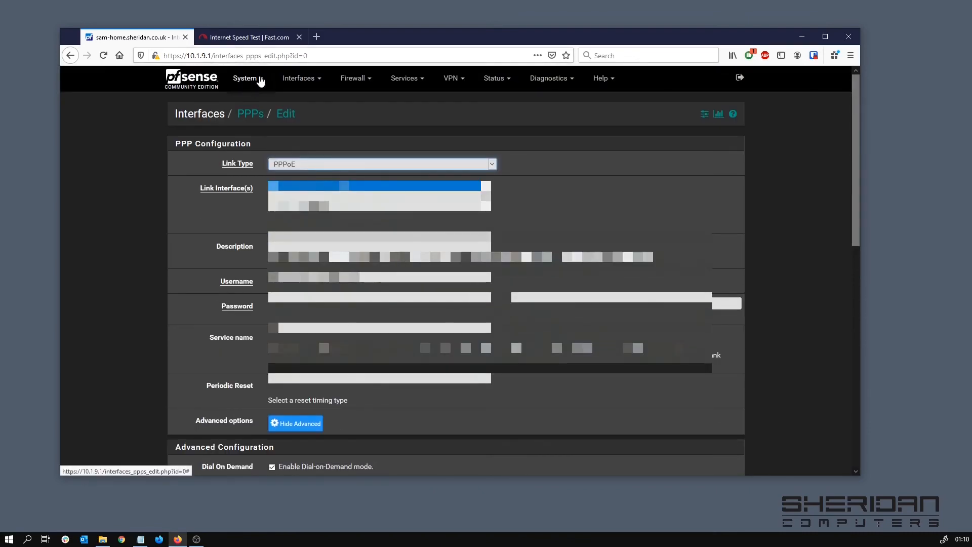
{"action": "left_click", "coordinate": [246, 78]}
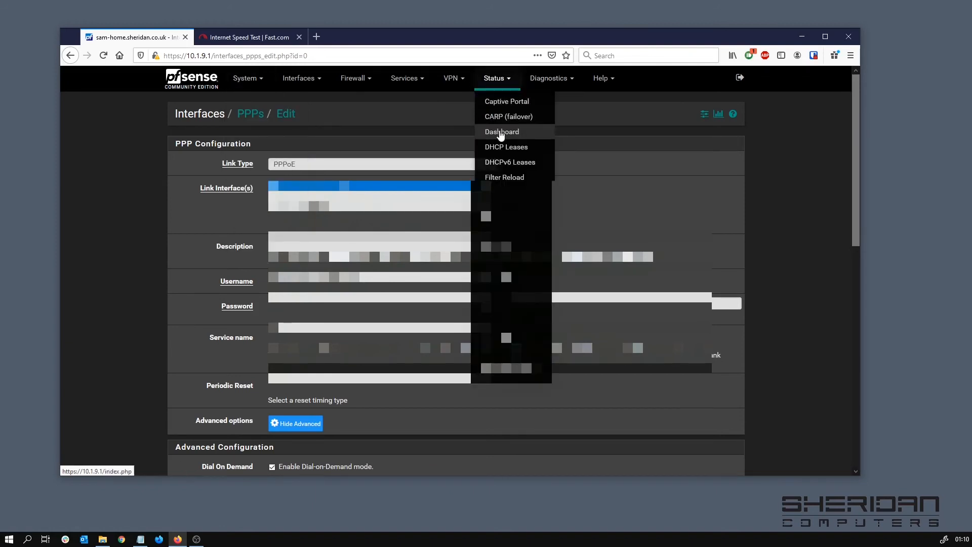
- Return to the Status Dashboard, then pull down the System menu
{"action": "left_click", "coordinate": [501, 132]}
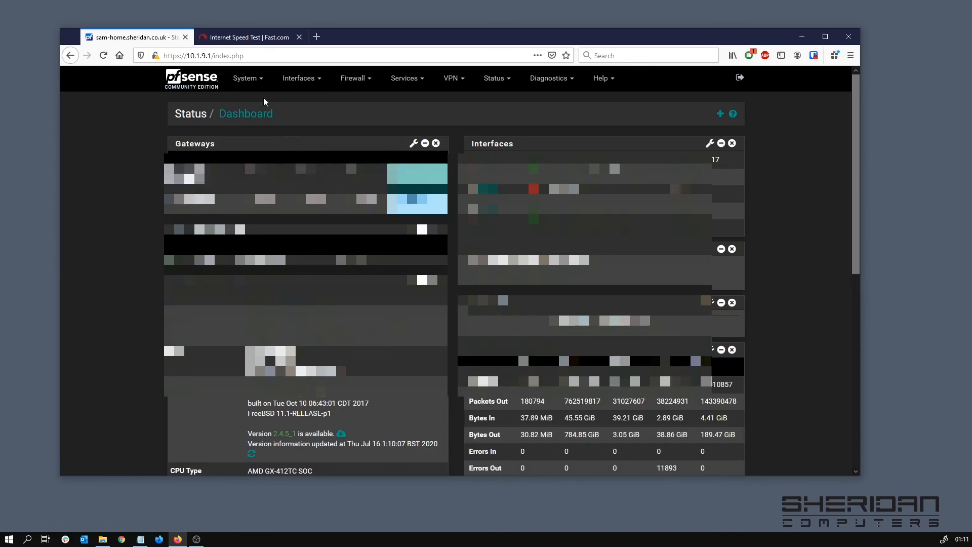
{"action": "left_click", "coordinate": [245, 78]}
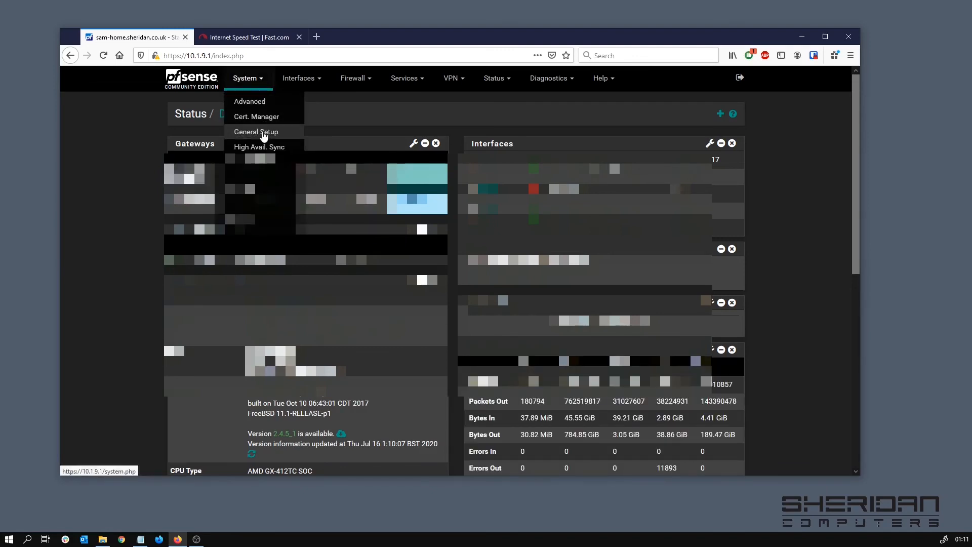
- Show General Setup's DNS Server Settings with server 9.9.9.9 and WAN DNS override disabled
{"action": "left_click", "coordinate": [257, 132]}
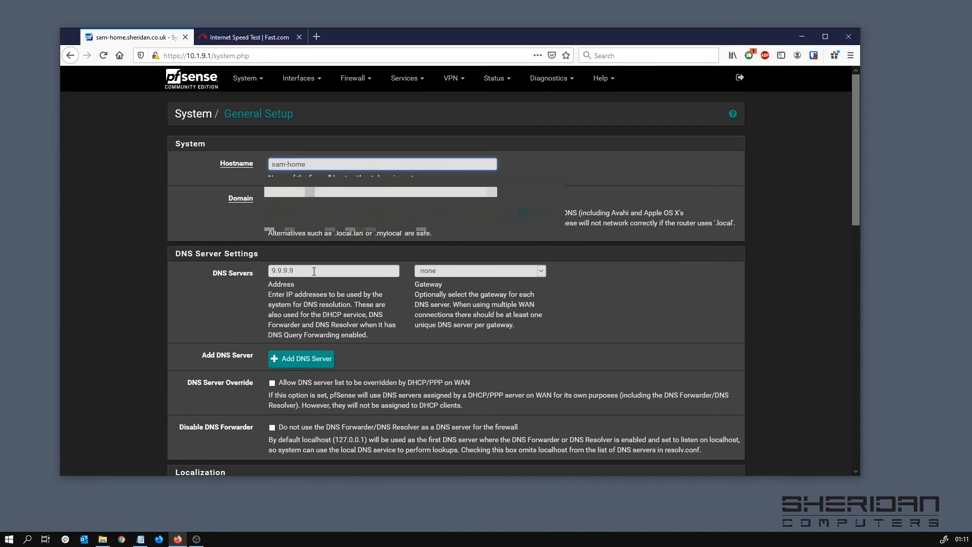
{"action": "scroll", "scroll_direction": "down", "scroll_amount": 3}
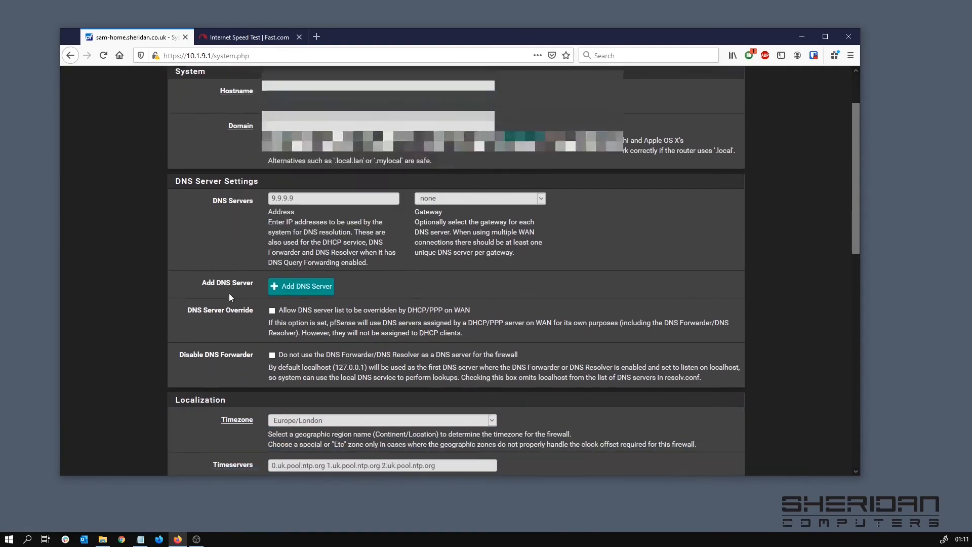
{"action": "scroll", "scroll_direction": "down", "scroll_amount": 3}
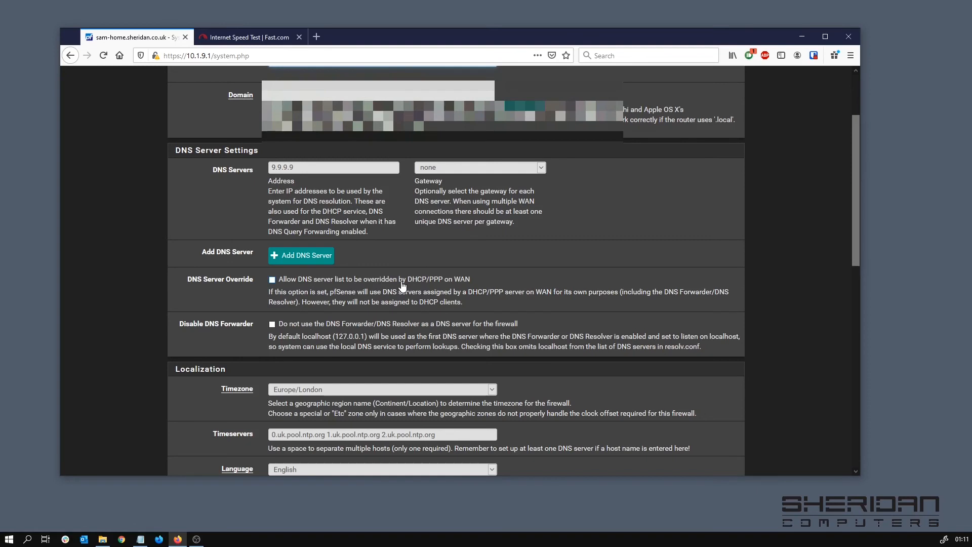
{"action": "mouse_move", "coordinate": [446, 284]}
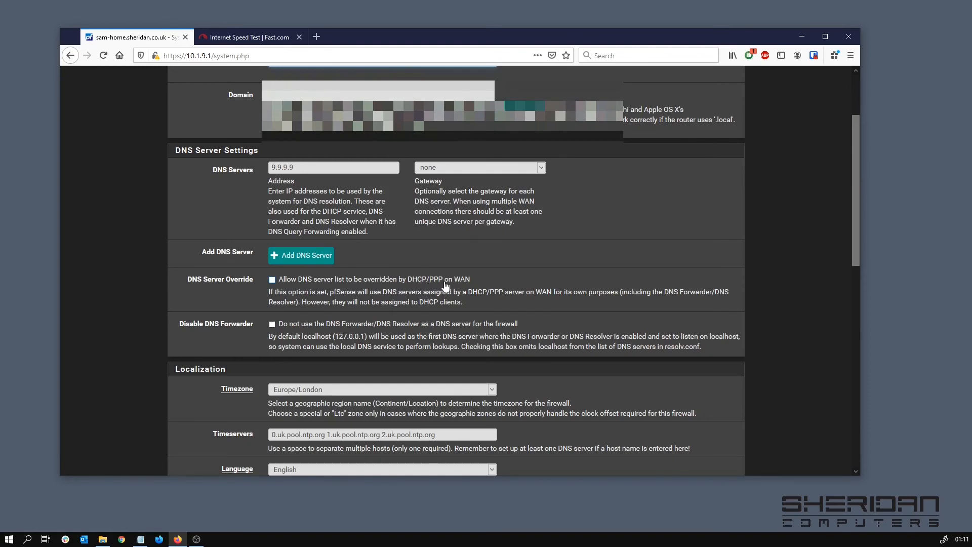